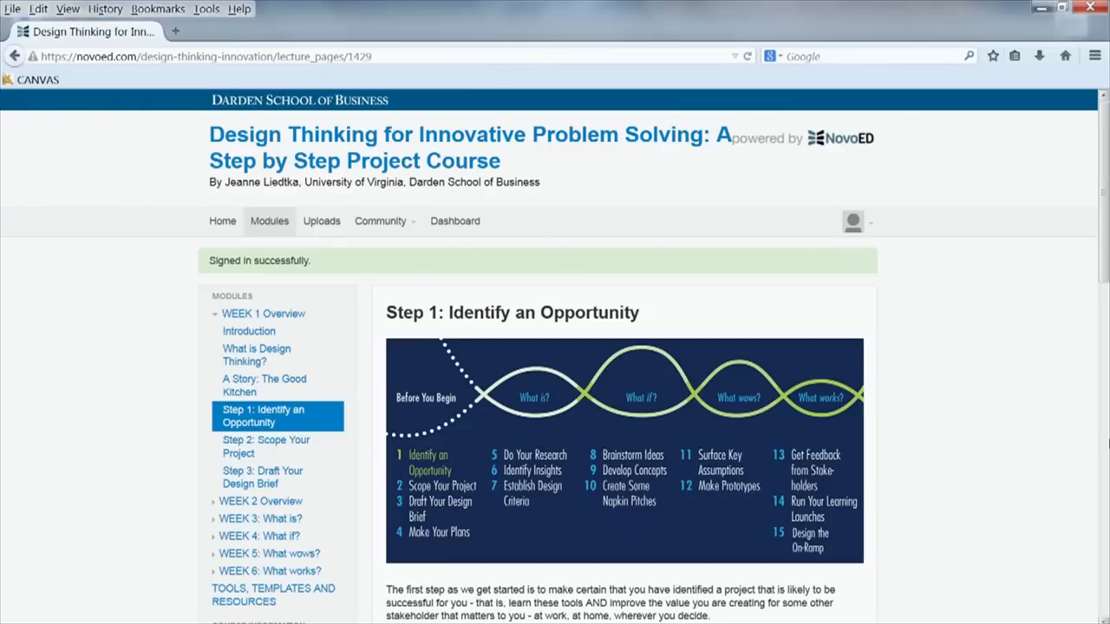
{"action": "scroll", "scroll_direction": "down", "scroll_amount": 3}
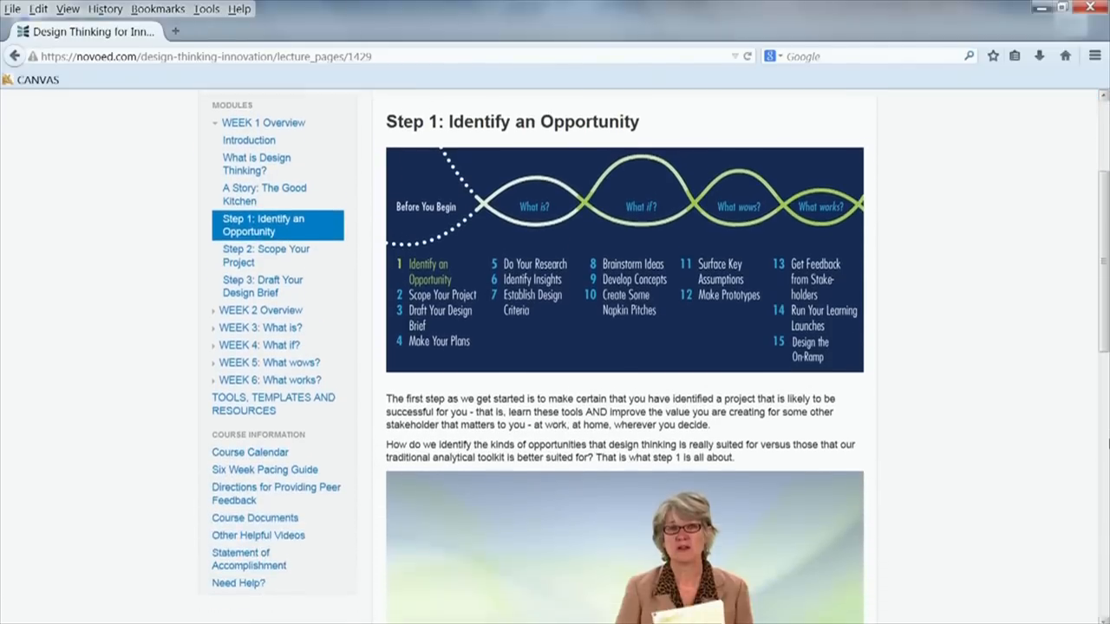
{"action": "scroll", "scroll_direction": "down", "scroll_amount": 3}
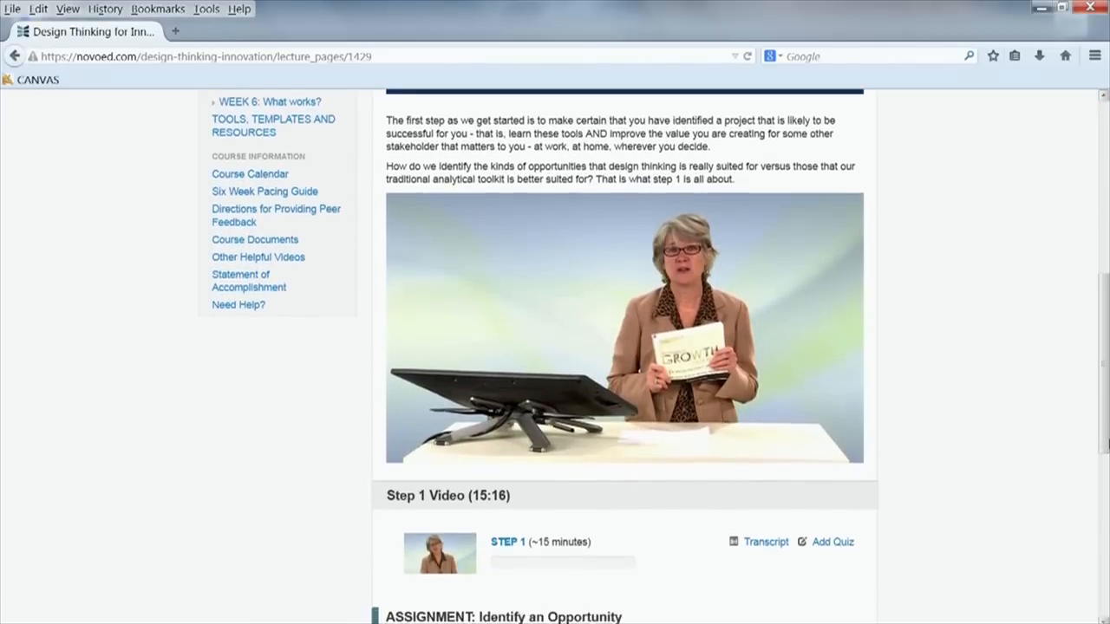